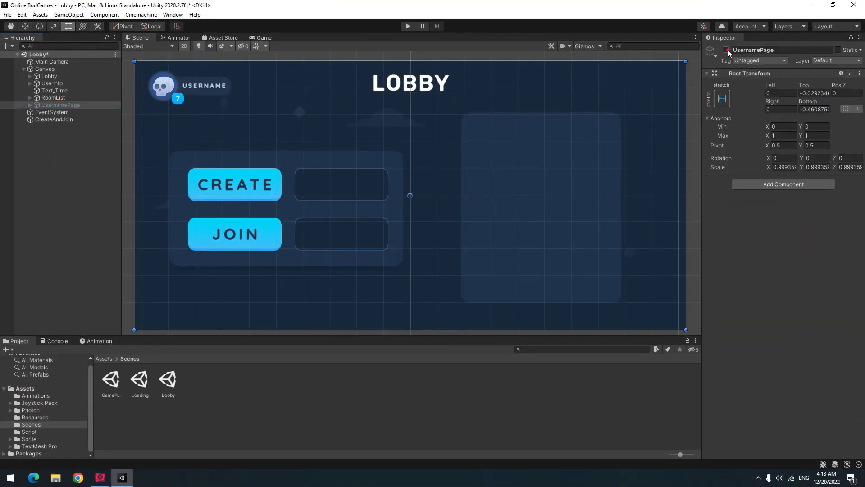
- Enable the UsernamePage and add a UI Input Field from the Hierarchy menu, removing the extra one
left_click(726, 50)
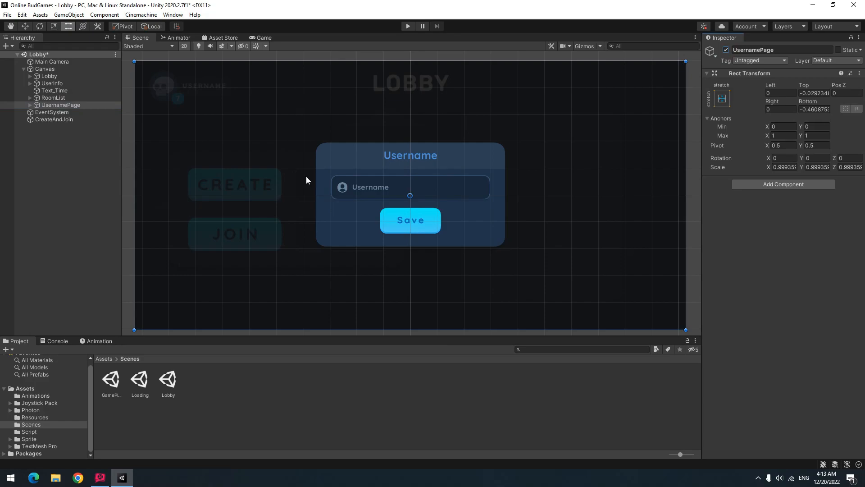
mouse_move(53, 210)
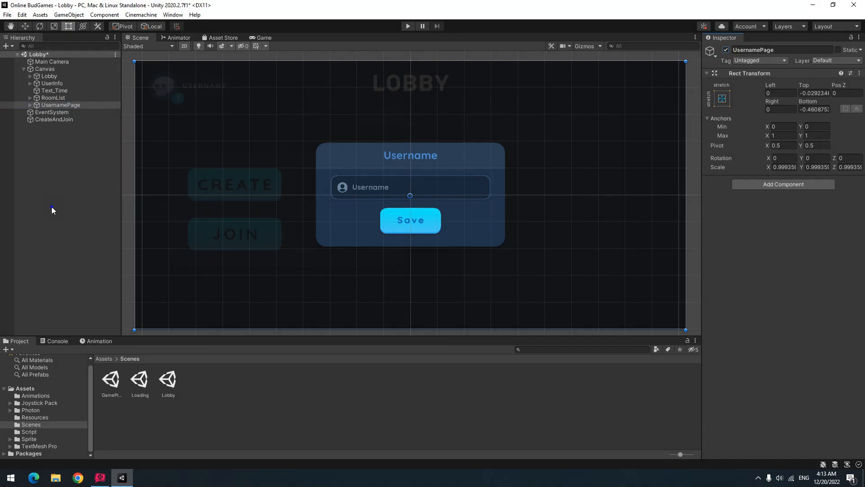
right_click(61, 104)
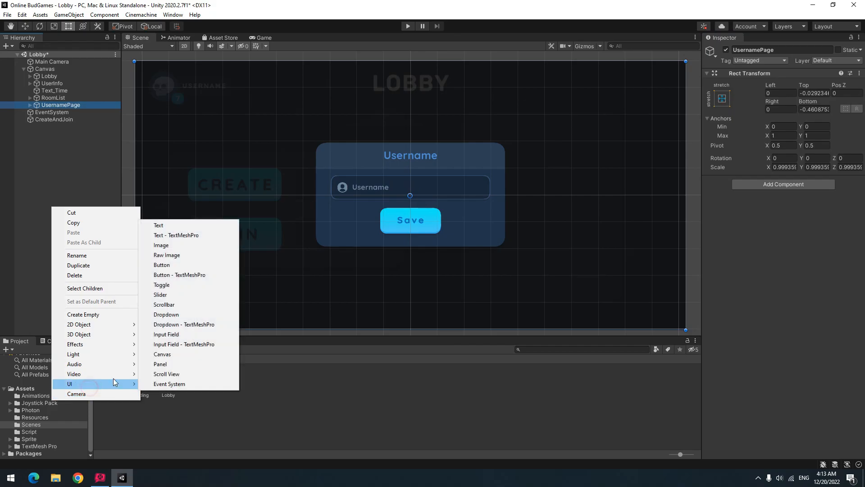
left_click(165, 334)
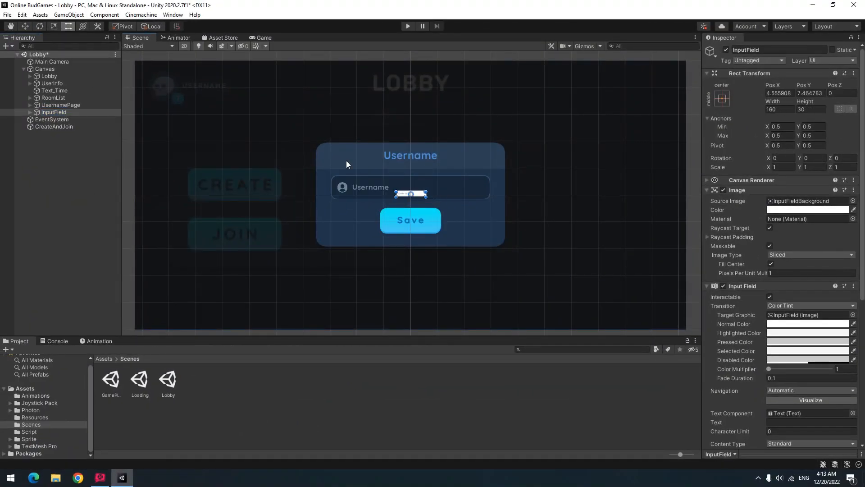
right_click(61, 105)
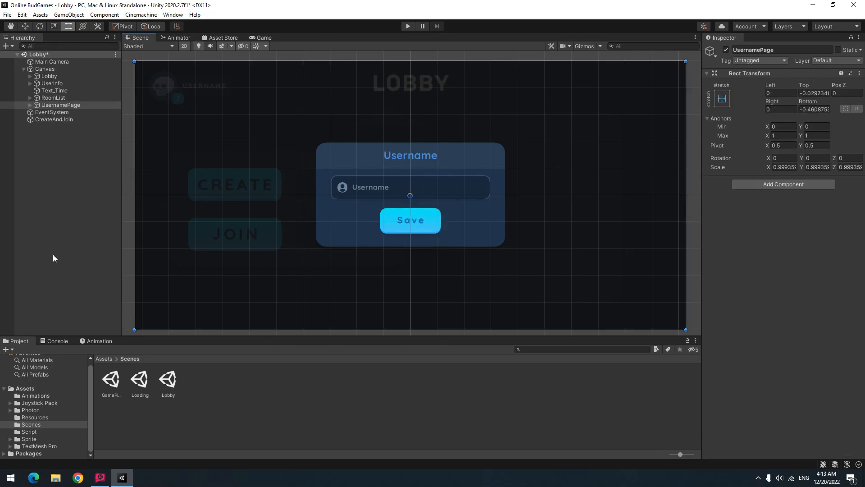
- Declare public TMP_InputField inputField and GameObject UsernamePage fields in Username.cs, removing Update
left_click(29, 432)
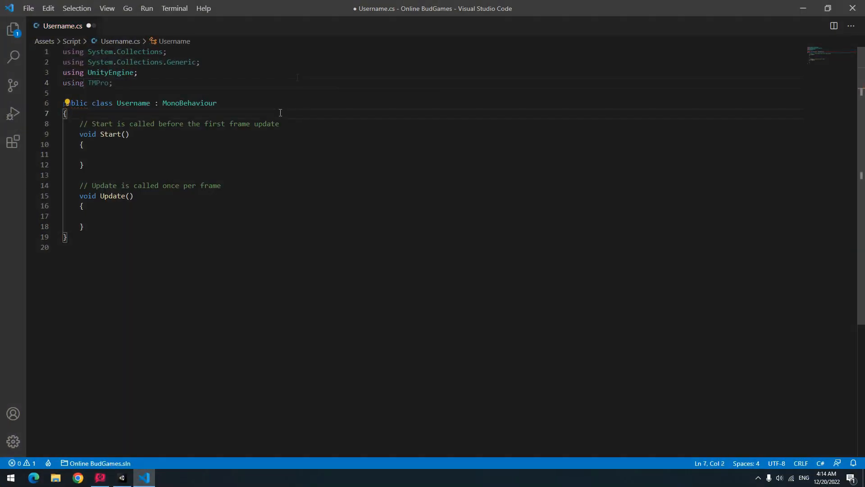
key("Enter")
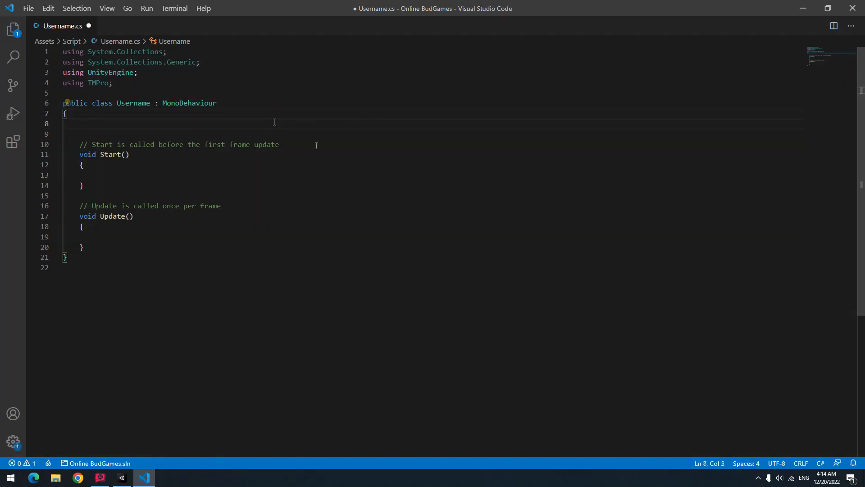
type("public TMP_InputField inputField;")
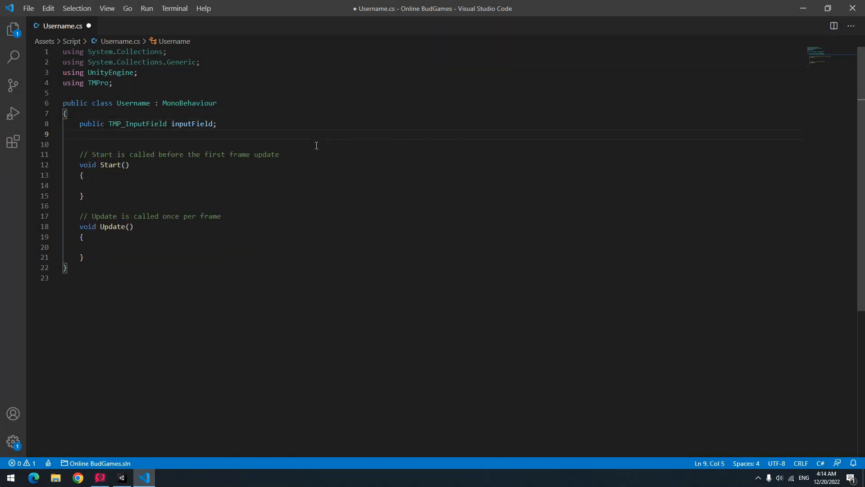
type("public GameObject UsernamePage;")
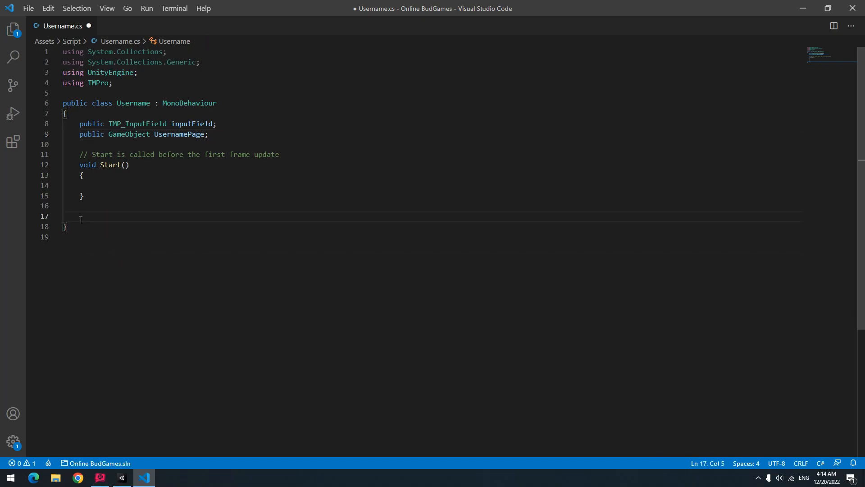
- Add using Photon.Pun and a SaveUsername method setting PhotonNetwork.NickName and PlayerPrefs "Username" from inputField.text
type("public void SaveUsername()")
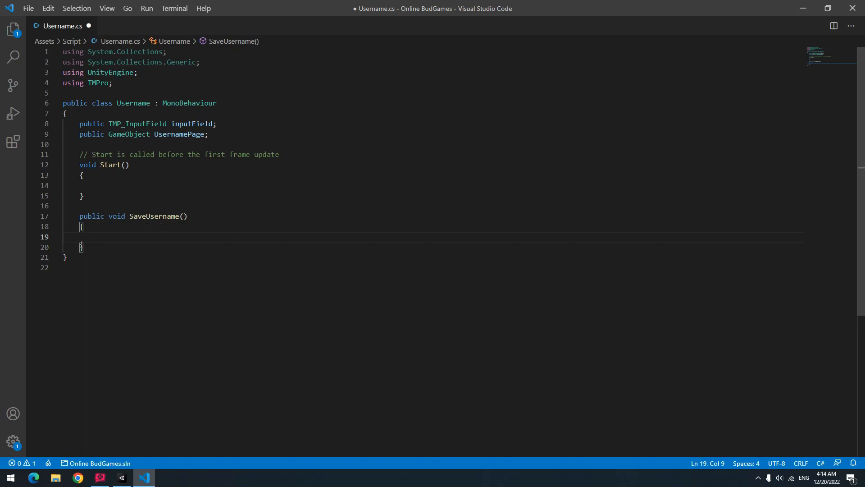
type("using Photon.Pun;")
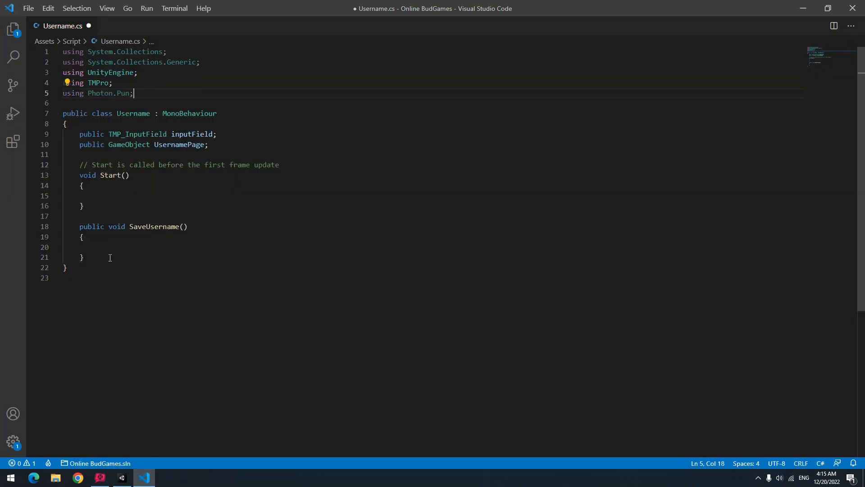
type("PhotonNetwork.NickName")
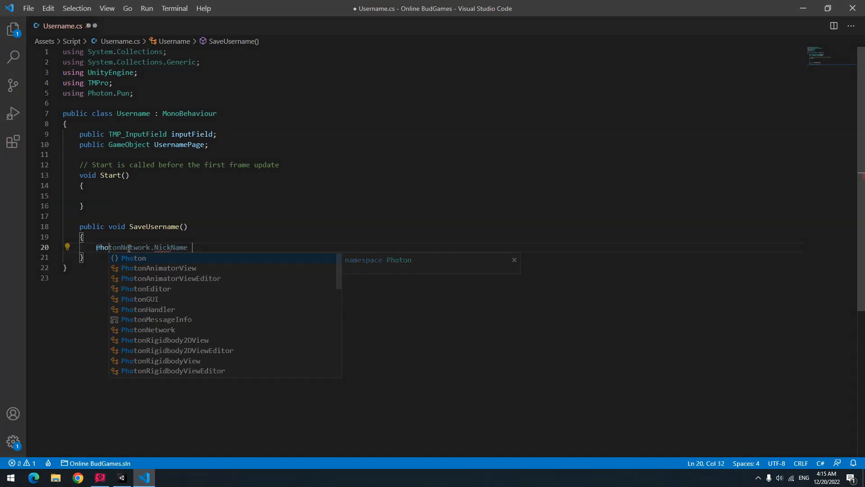
type("= inputField.text;")
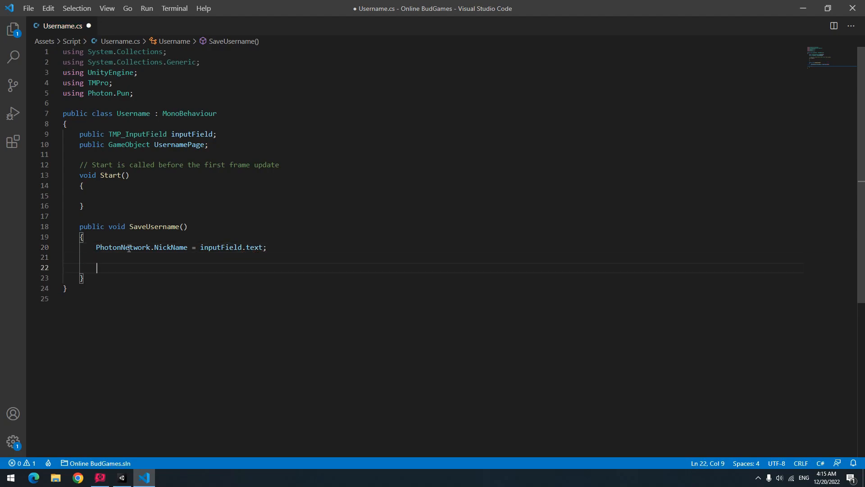
type("playerPrefs.SetString(\"Username\" ,")
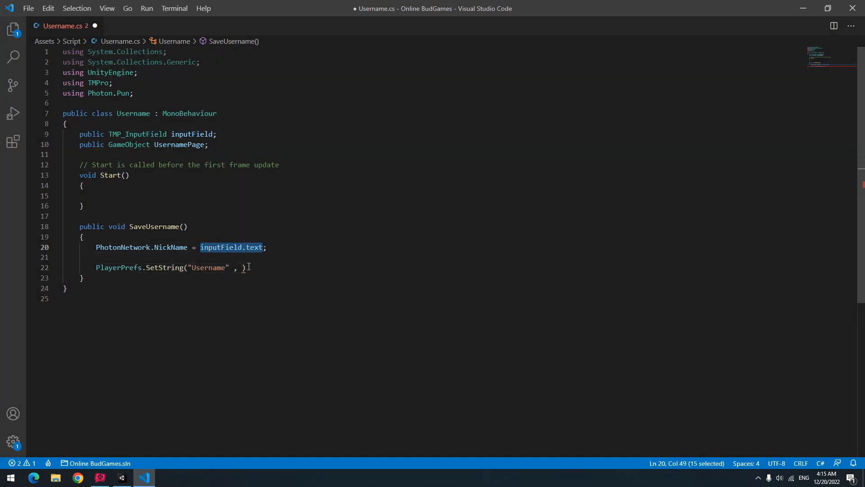
type("inputField.text")
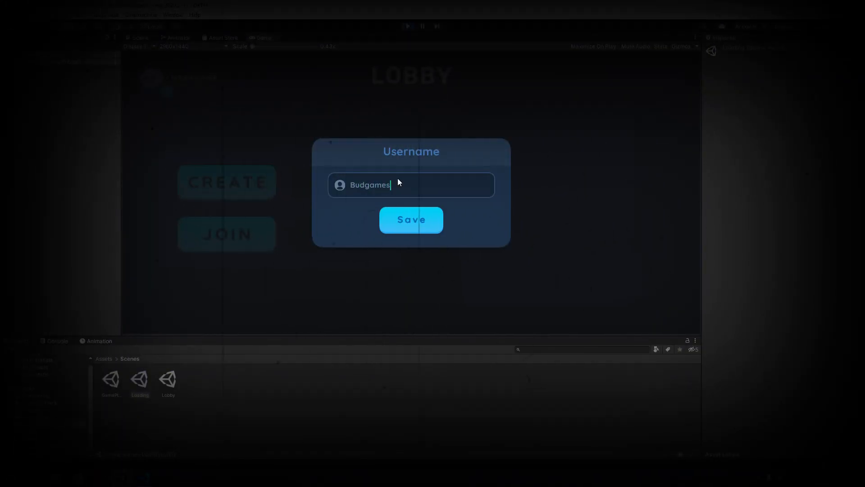
- Declare TMP_Text MyUsername and have SaveUsername set MyUsername.text and hide UsernamePage
left_click(411, 219)
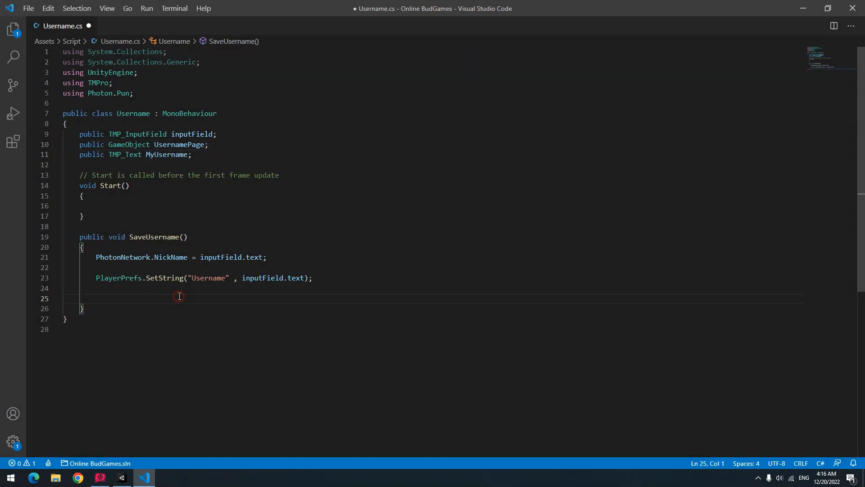
type("MyUsername.text = inputField.text;")
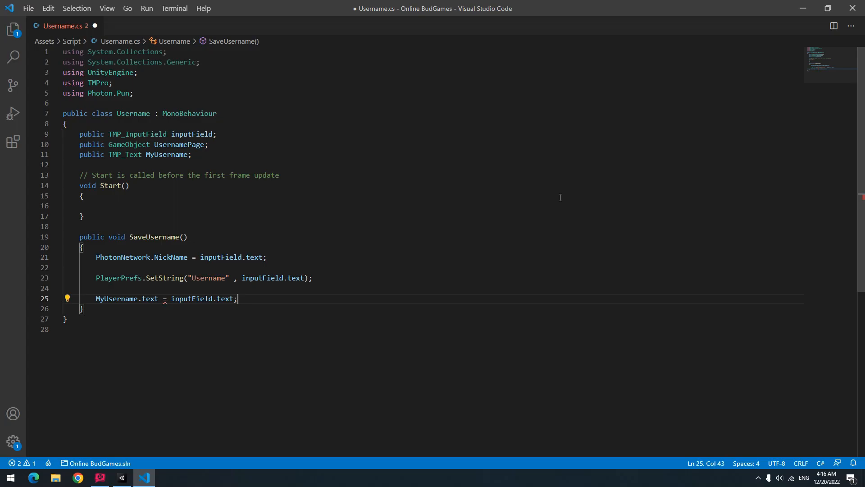
left_click(121, 477)
type("UsernamePage.SetActive(false);")
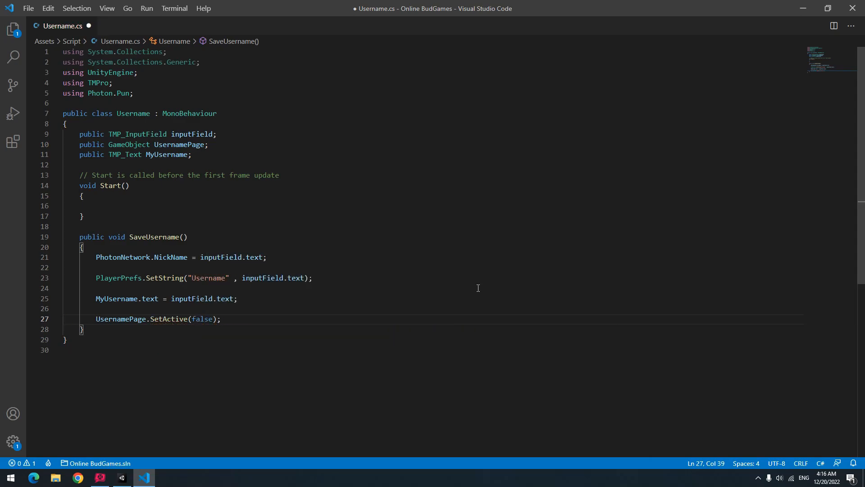
- In Start, if PlayerPrefs "Username" exists, restore NickName, MyUsername.text and call UsernamePage.SetActive(false)
type("if(PlayerPrefs.")
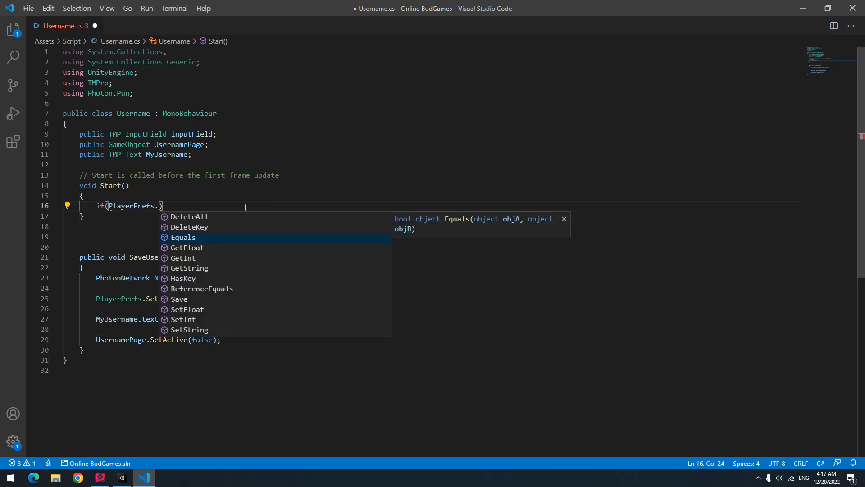
type("GetString(\"Username\") == \"\" || PlayerPrefs.GetString(\"Username\") == null")
left_click(433, 246)
type("else")
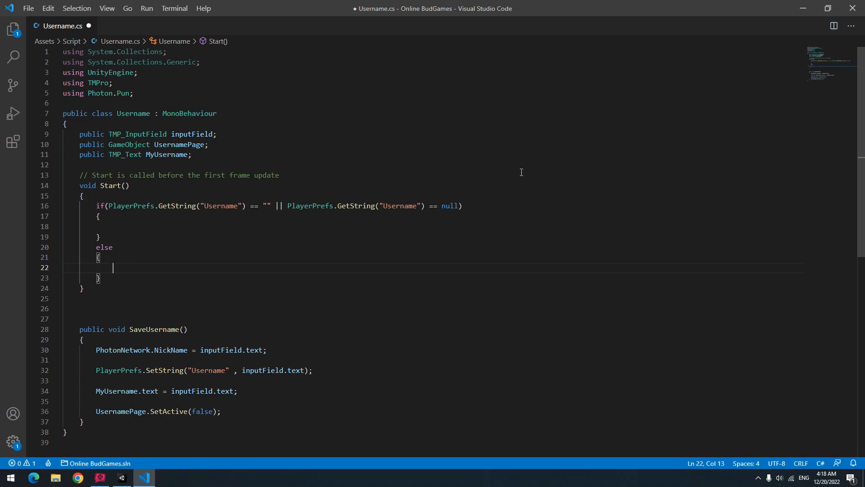
mouse_move(216, 277)
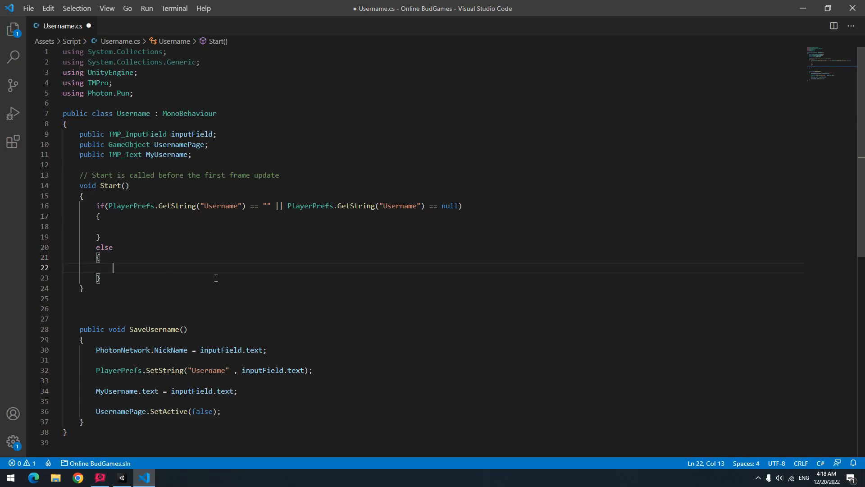
type("PhotonNetwork.NickName = PlayerPrefs.GetString(\"Username\");")
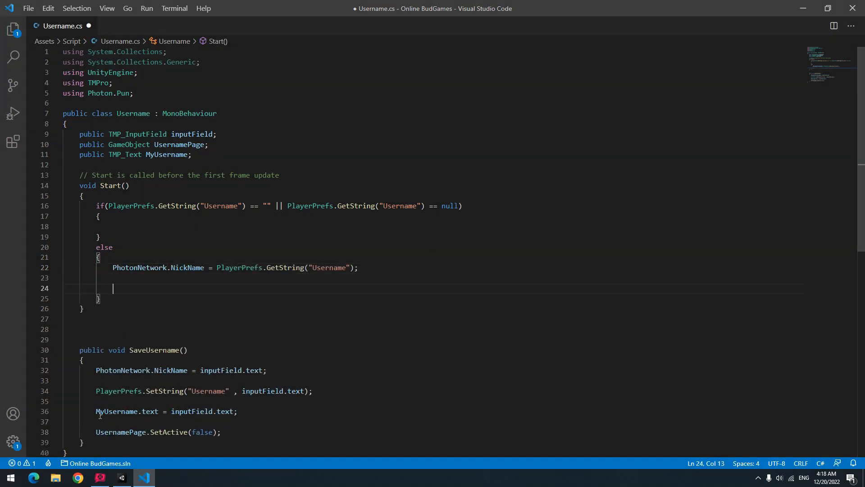
type("MyUsername.text = PlayerPrefs.GetString(\"Username\");")
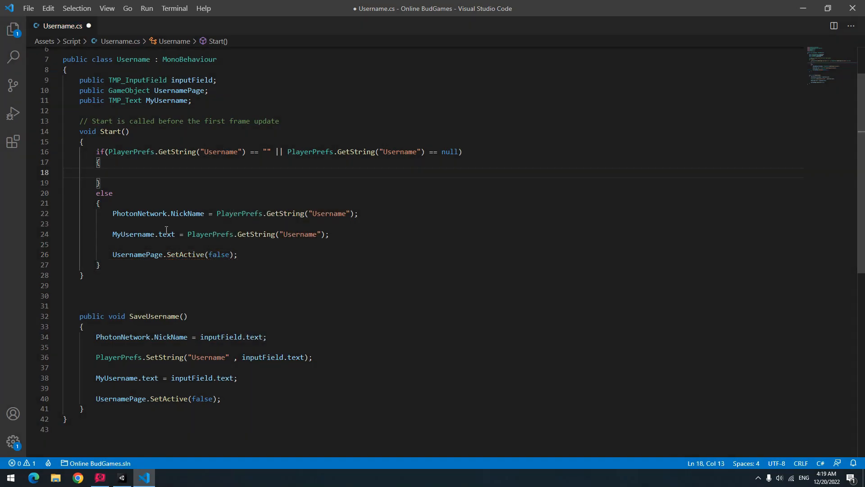
type("UsernamePage.SetActive();")
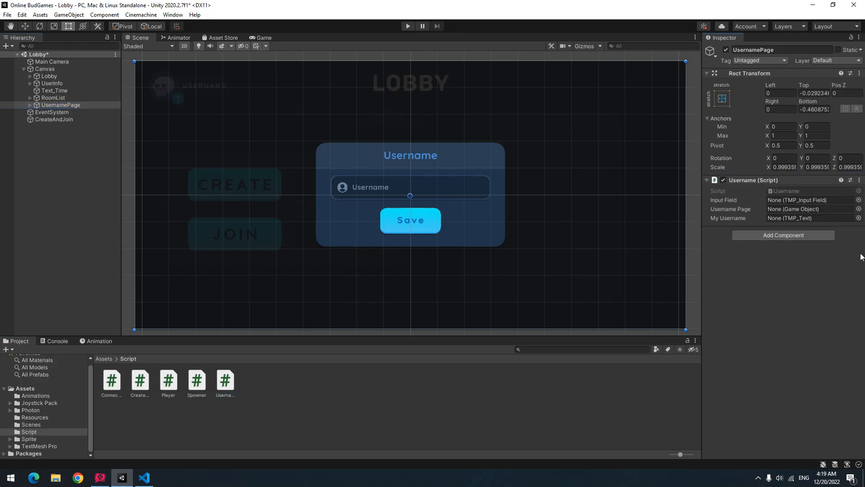
- Attach the Username script to UsernamePage, assign its Input Field and Username Page slots, and select UserInfo's Text
left_click(36, 104)
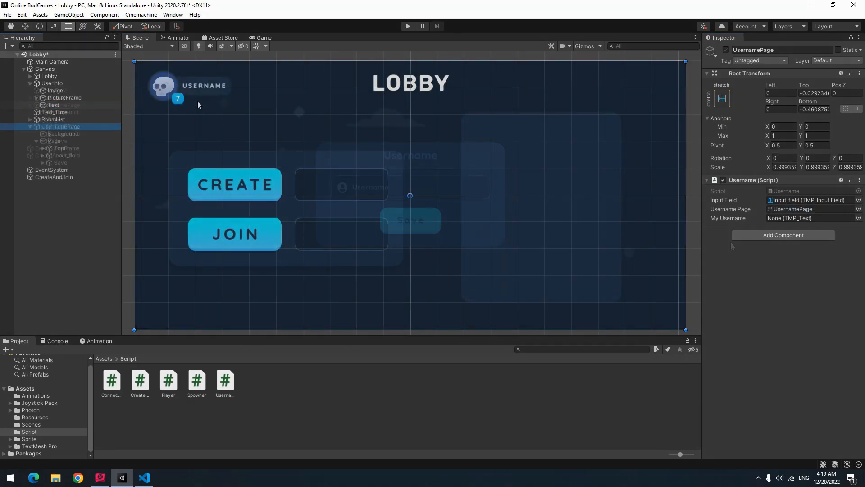
left_click(54, 104)
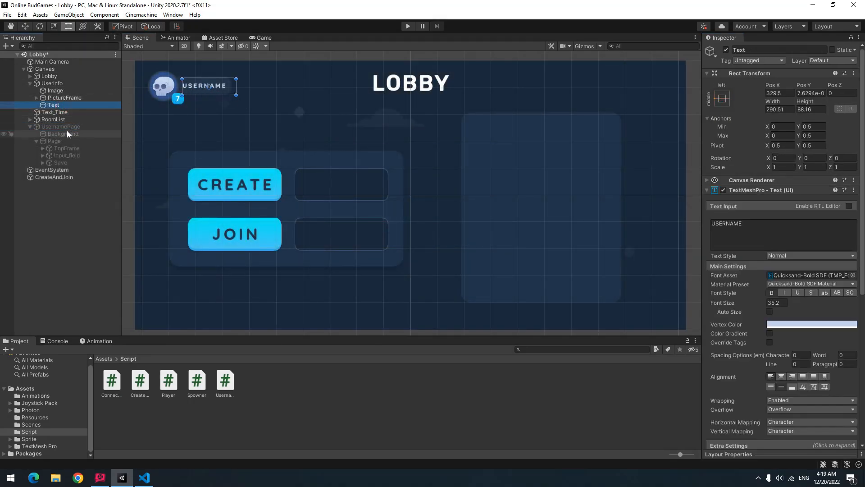
left_click(60, 126)
type("Bu")
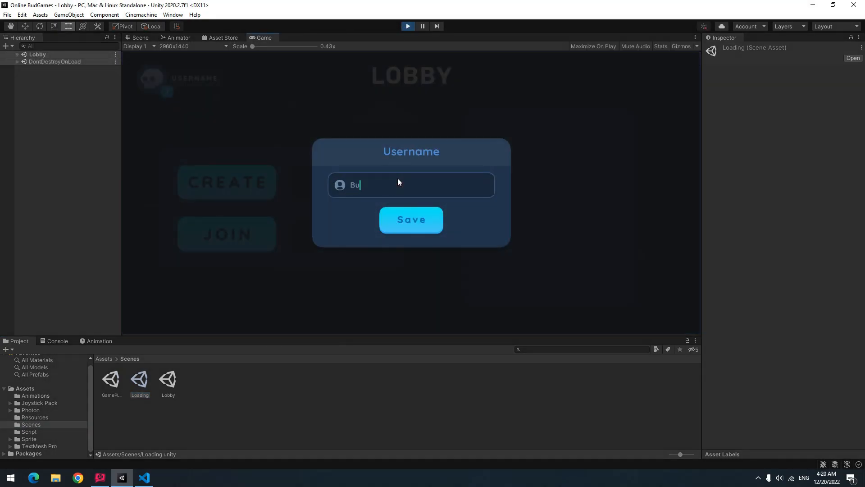
- In Play mode enter the name Budgames and save it so the lobby header shows Budgames
left_click(411, 220)
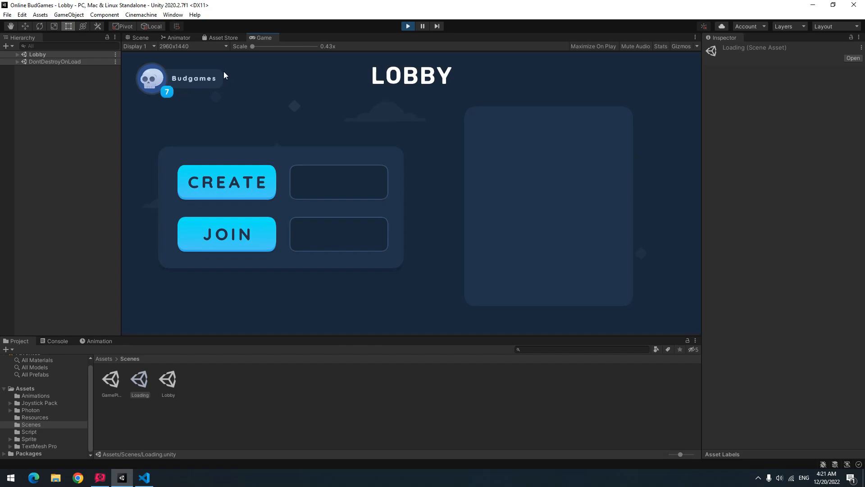
left_click(78, 477)
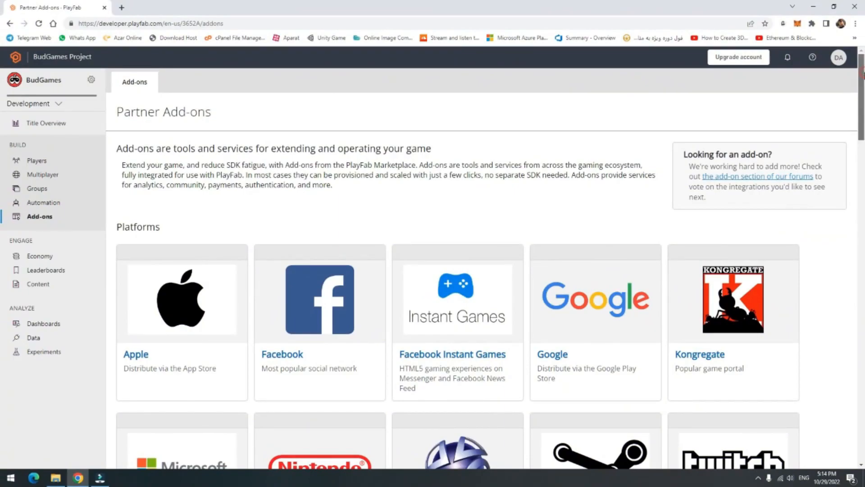
- Scroll down PlayFab's Partner Add-ons platform list to Xbox Live and Windows
scroll("down", 3)
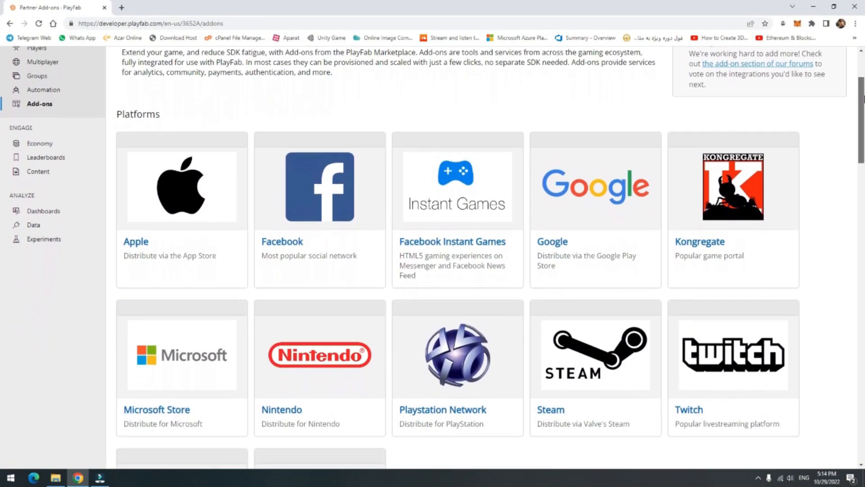
scroll("down", 3)
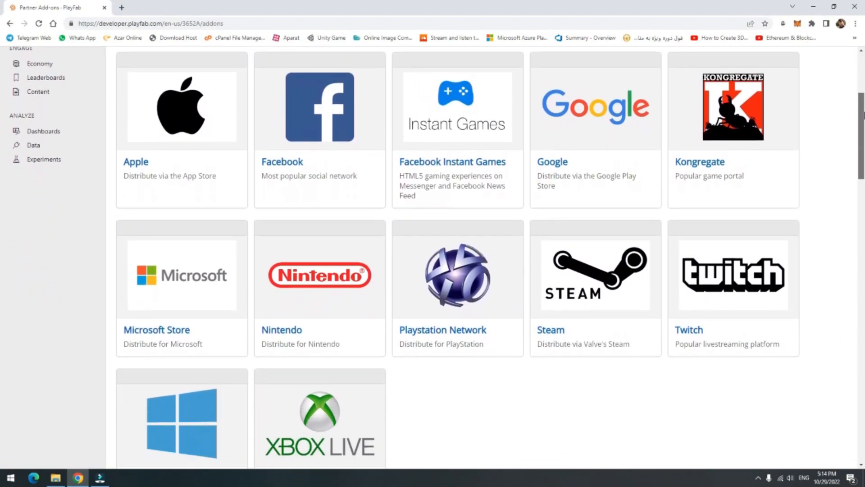